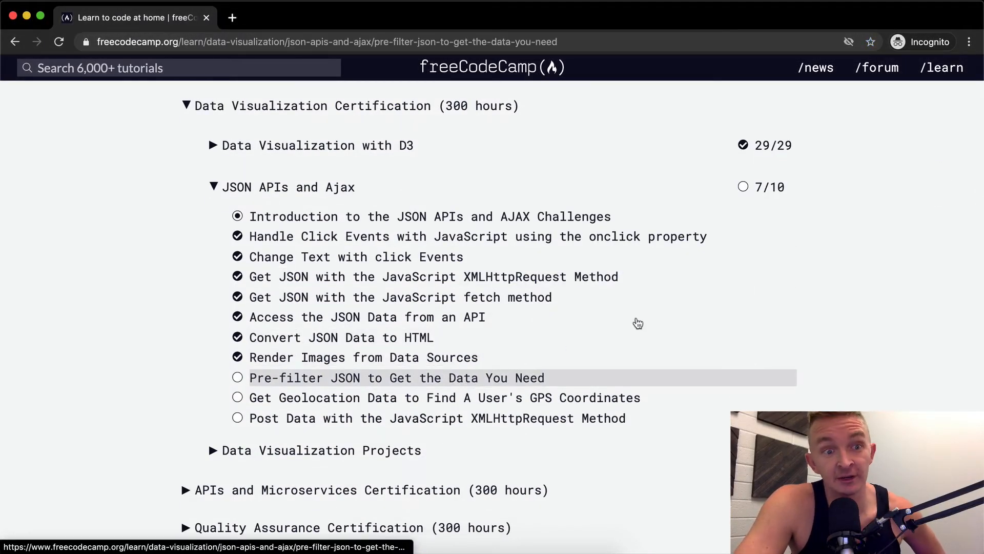
- Open the 'Pre-filter JSON to Get the Data You Need' challenge from the curriculum list
click(392, 378)
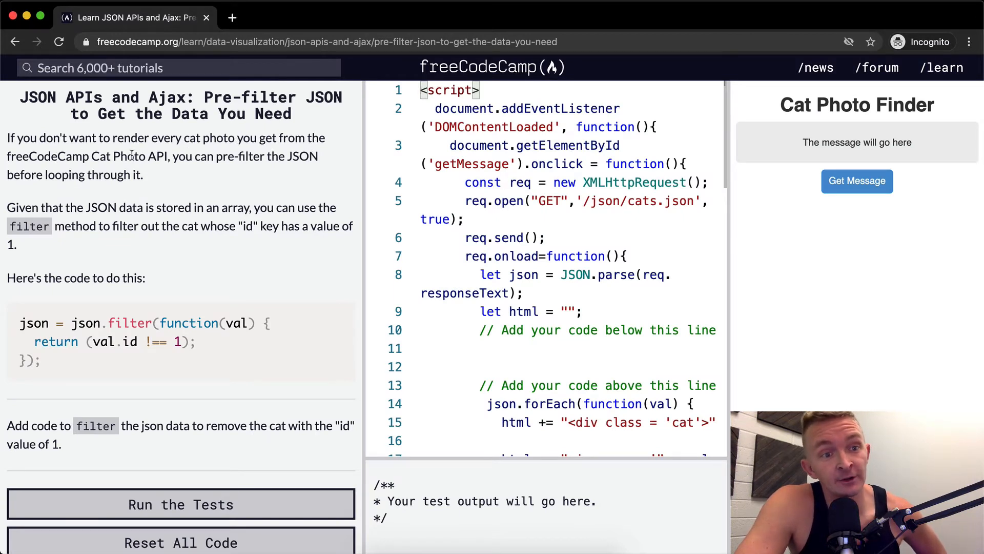
mouse_move(314, 175)
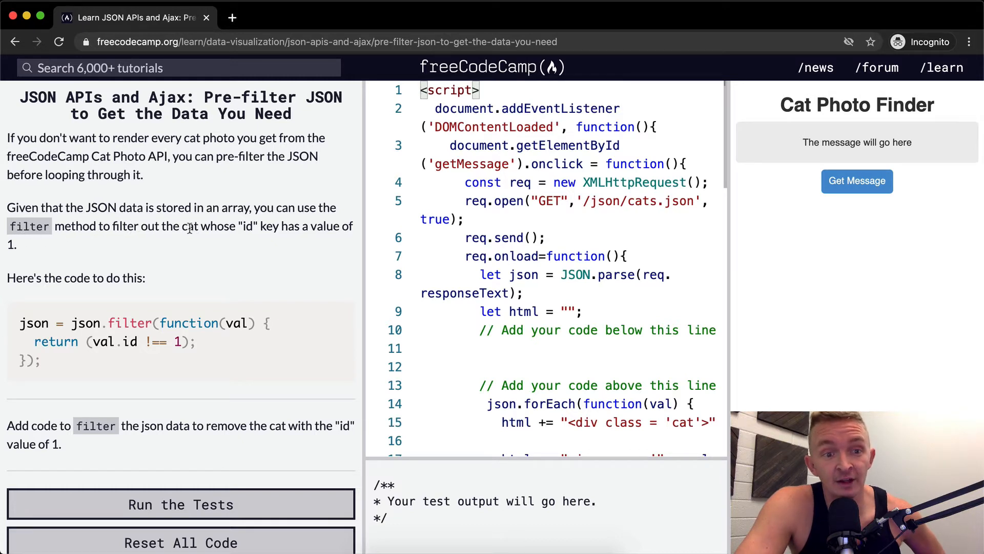
mouse_move(332, 227)
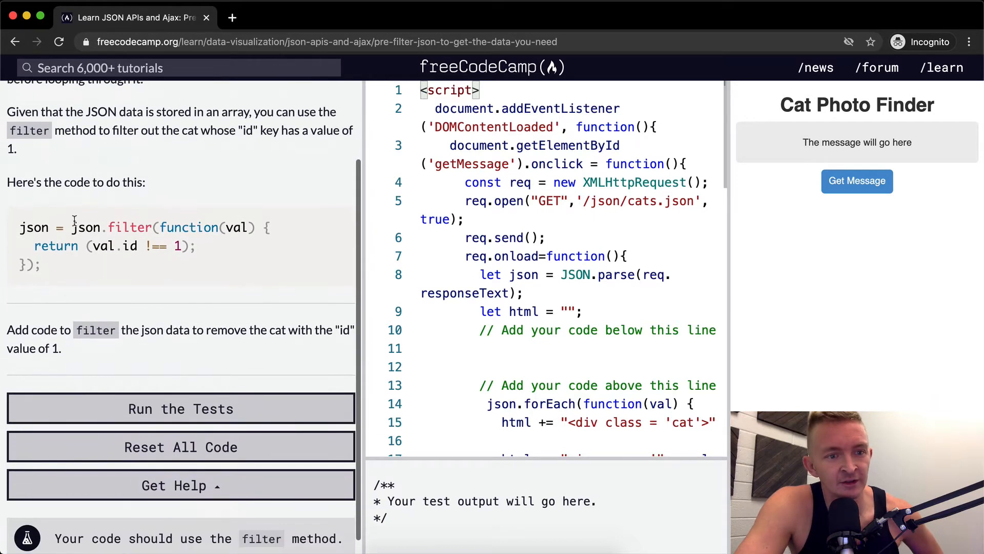
double_click(31, 227)
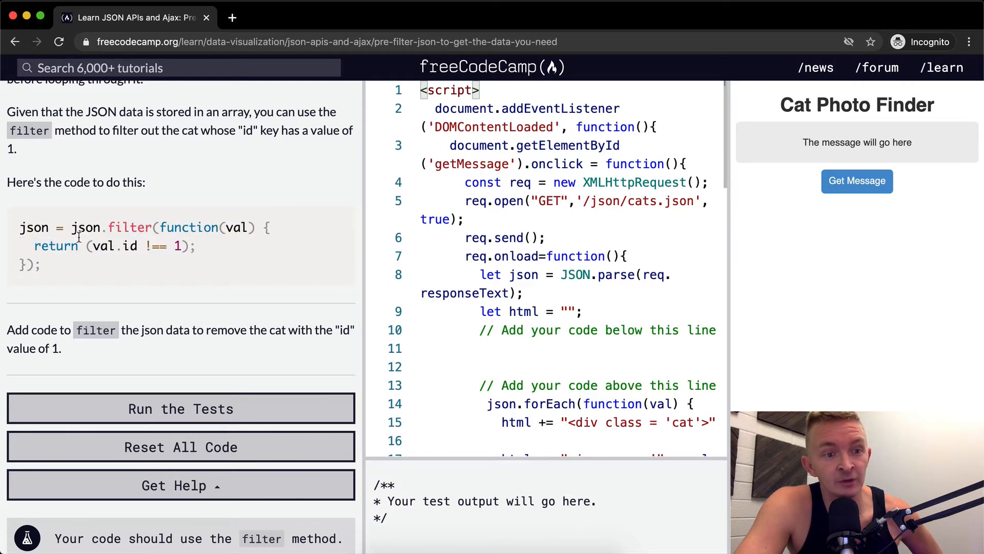
double_click(85, 228)
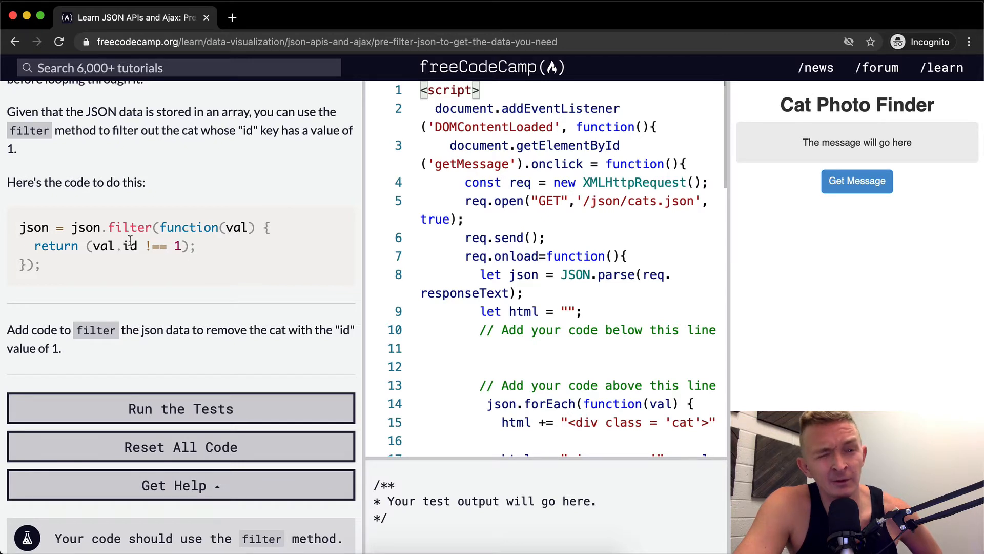
mouse_move(91, 256)
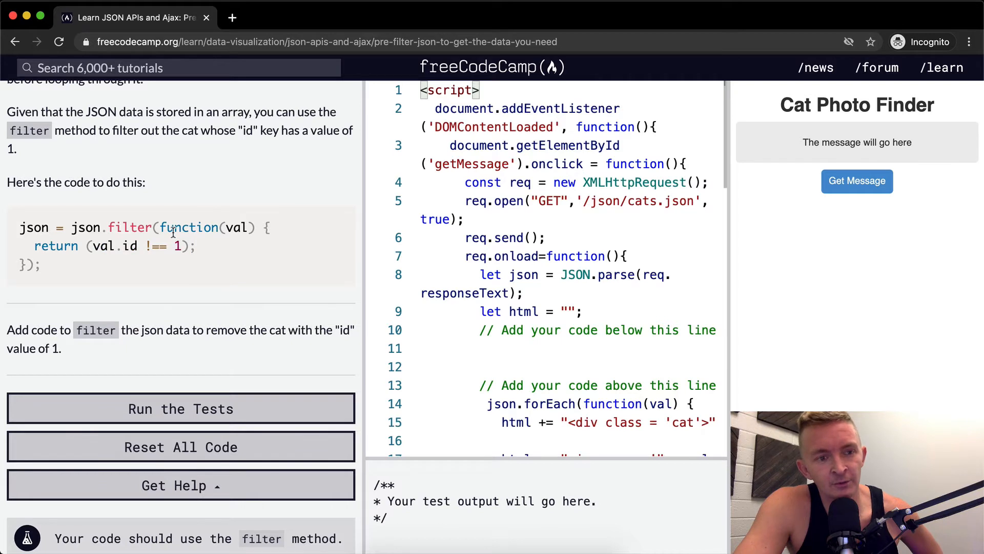
mouse_move(150, 276)
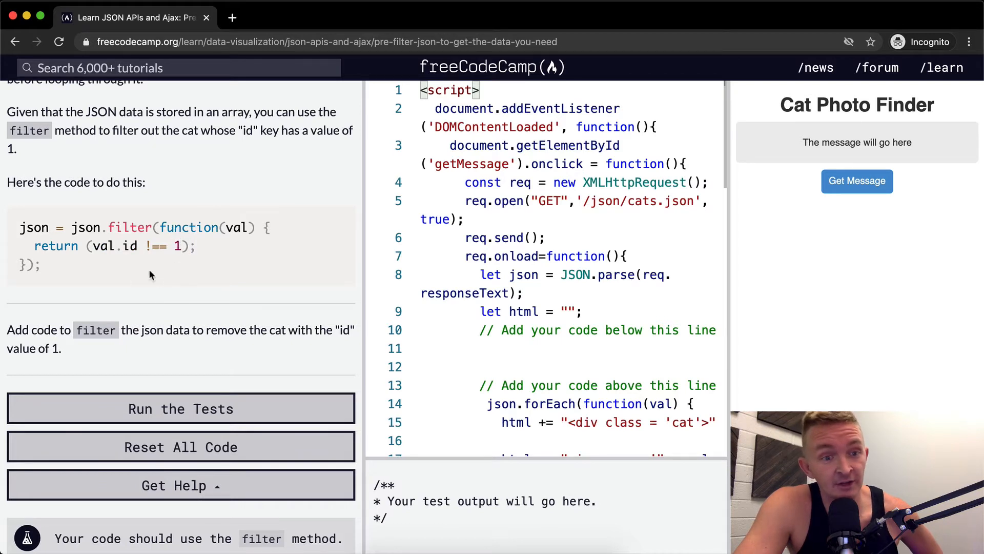
mouse_move(74, 333)
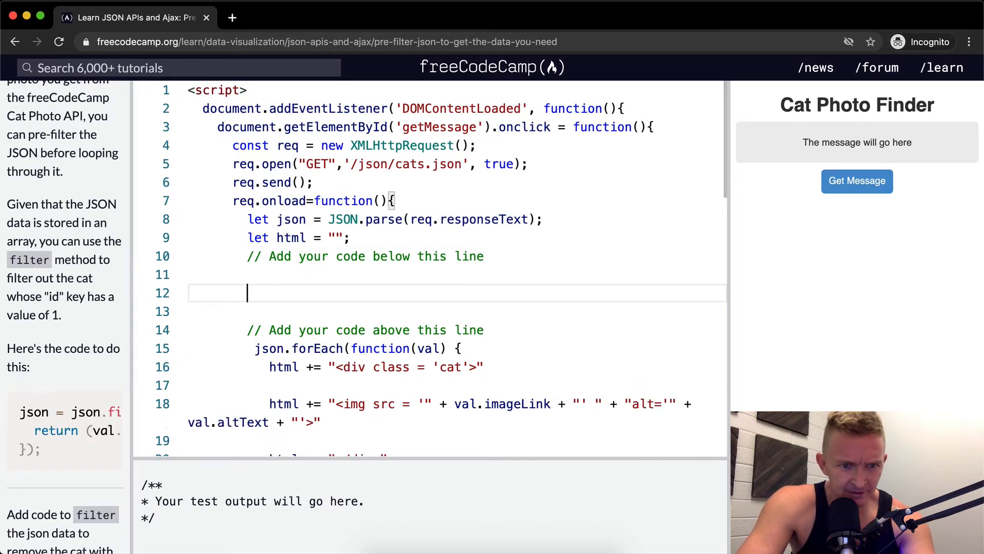
- Add console.log(json) on line 12 and load the cats, logging objects with ids 0 and 1
text(console.log()
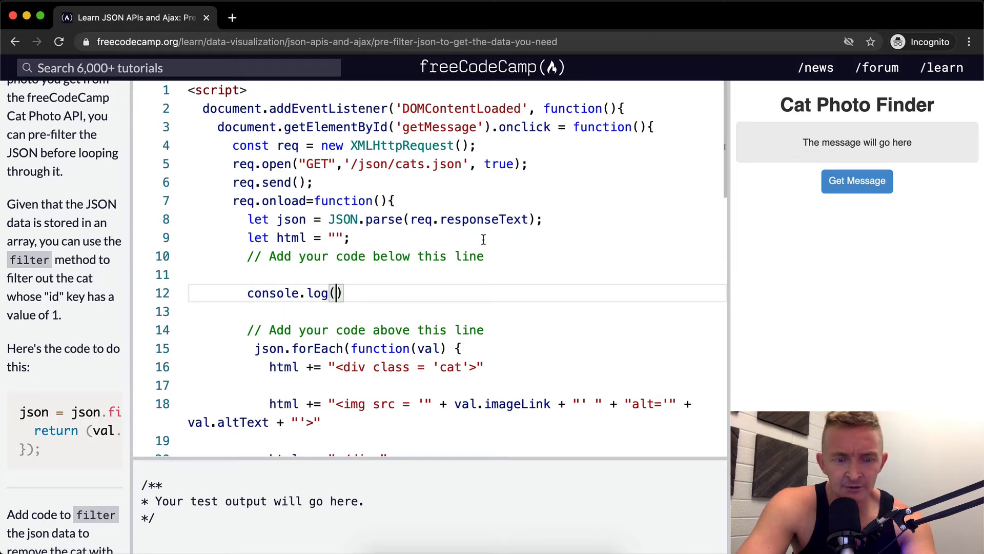
text(json)
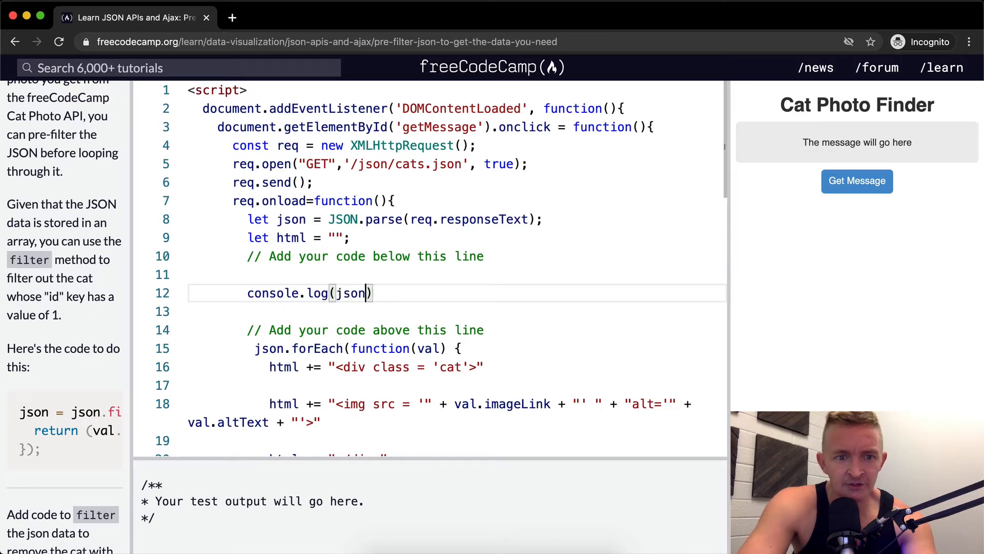
click(857, 181)
text(;)
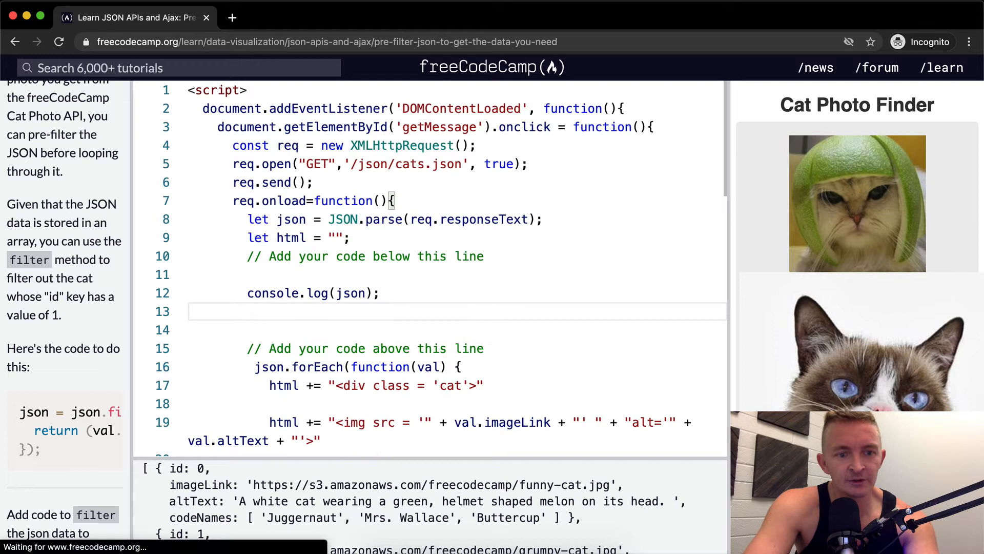
- Write json = json.filter(function(cat) { return (cat.id === 1); }) below the comment
text(json = json.)
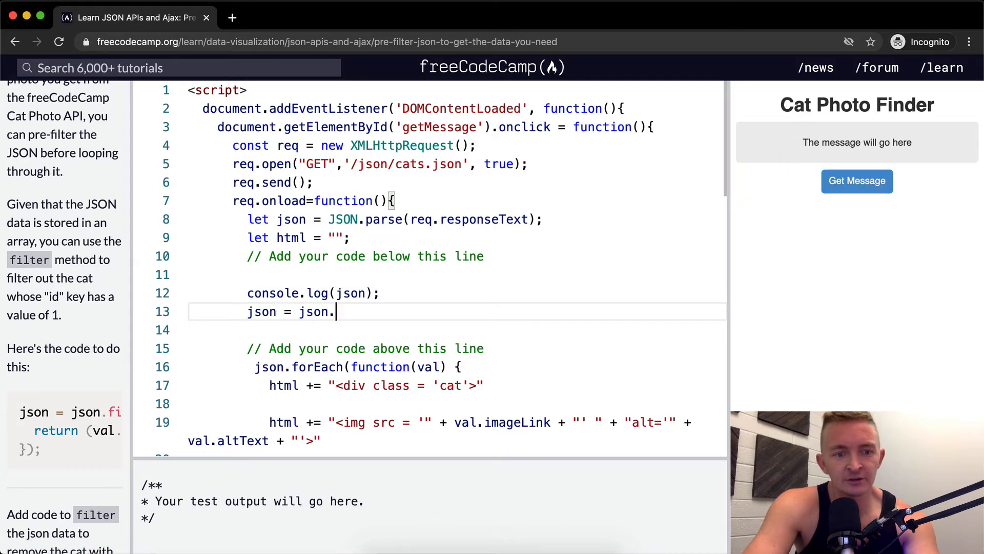
text(filter())
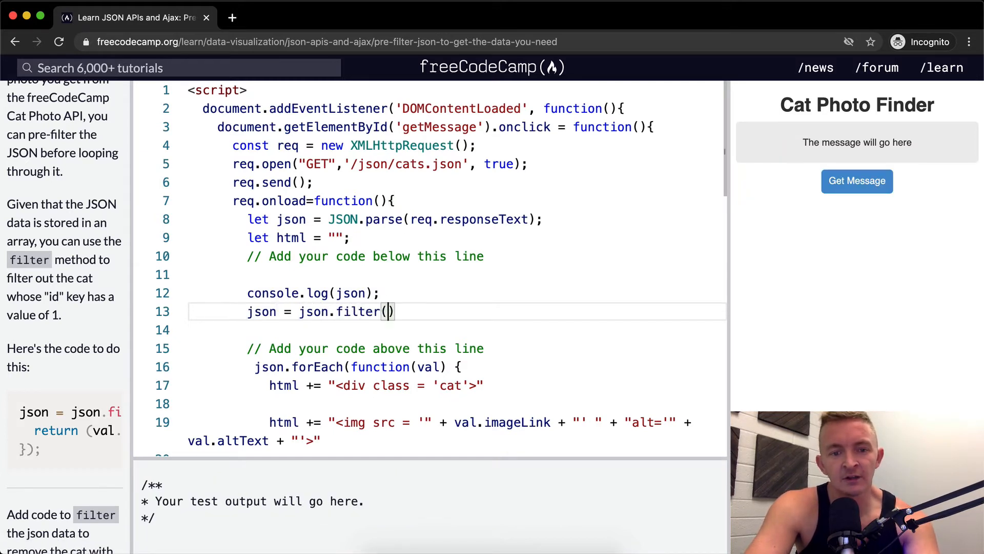
text(function(cat)
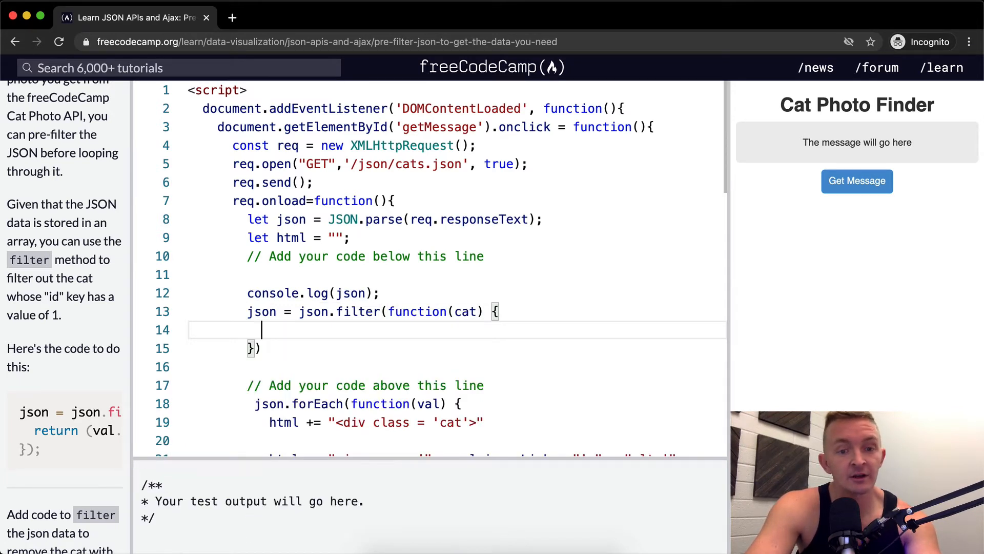
text(return)
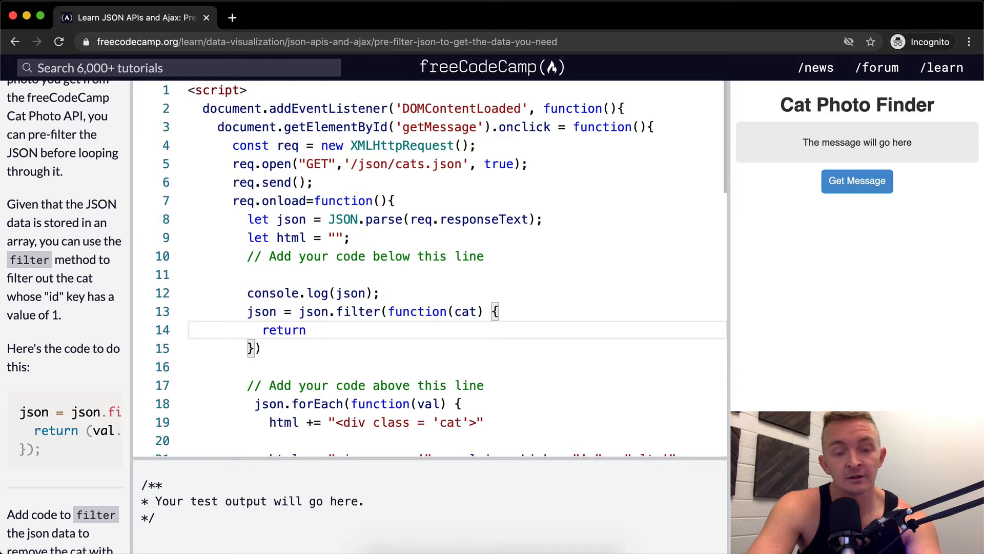
text((cat)
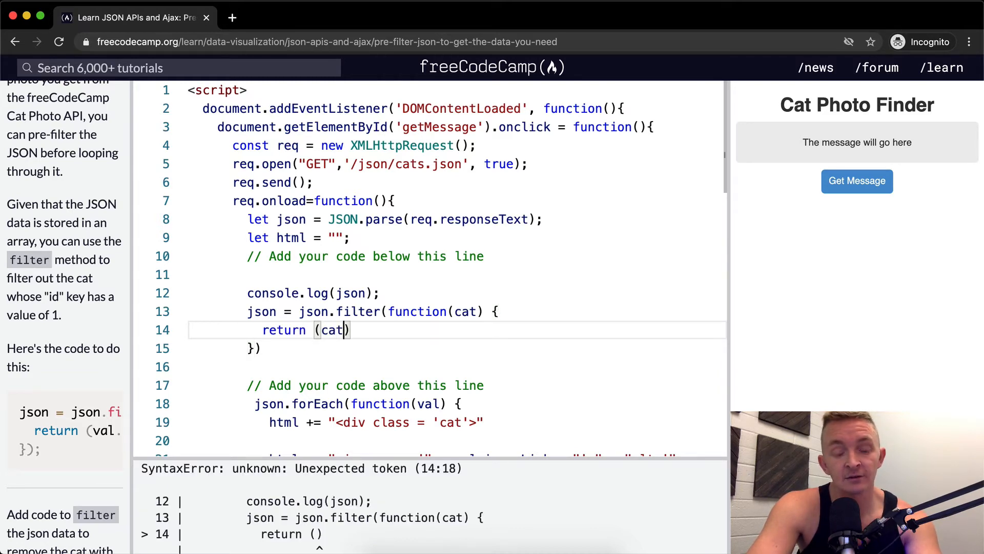
text(.id)
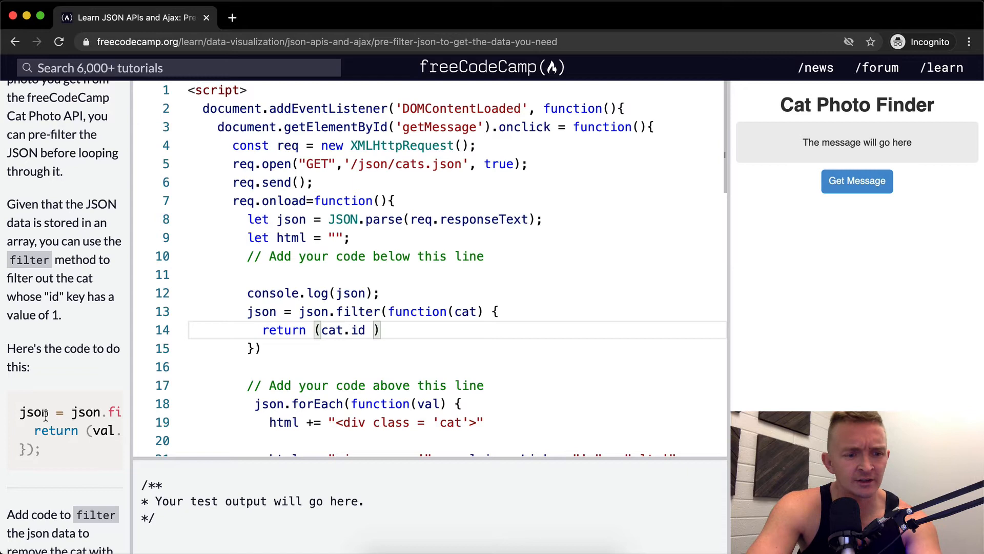
scroll(down, 3)
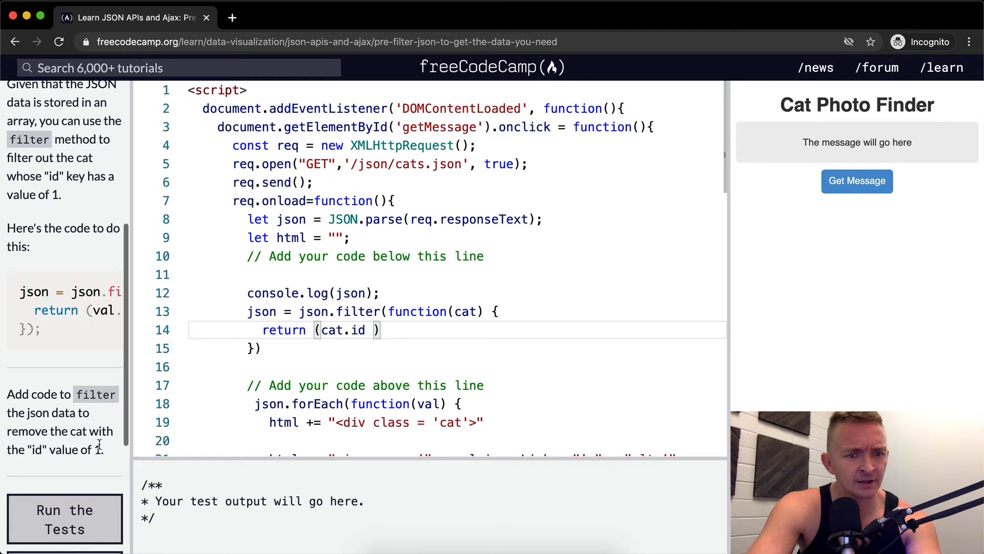
text(=== 1)
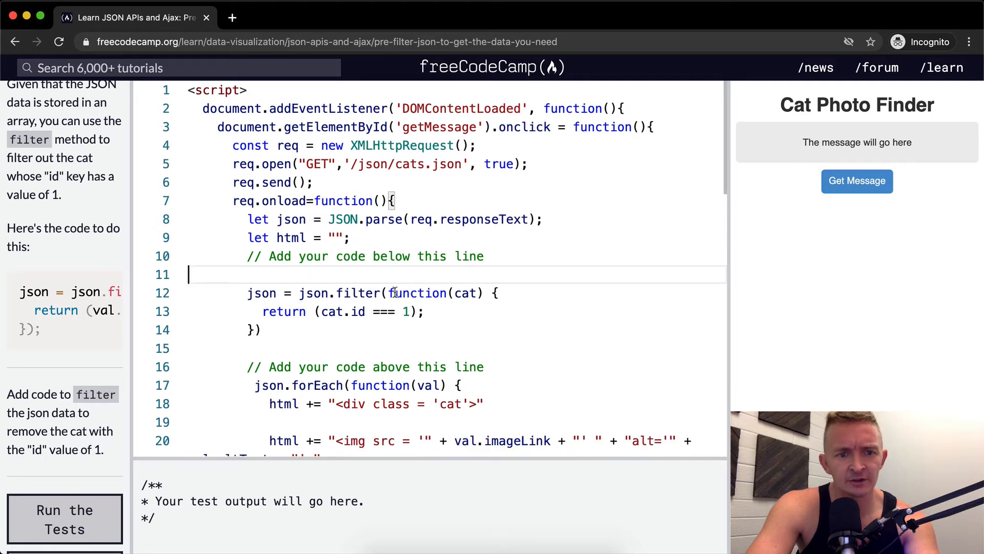
- Log the JSON, load the cat data, and change the comparison to cat.id != 1
text(console.log(json);)
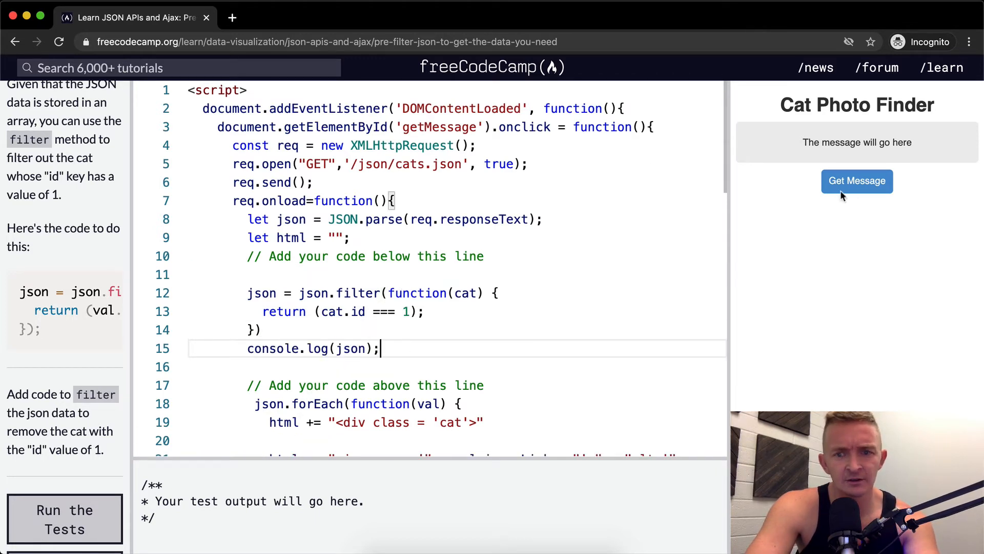
click(858, 181)
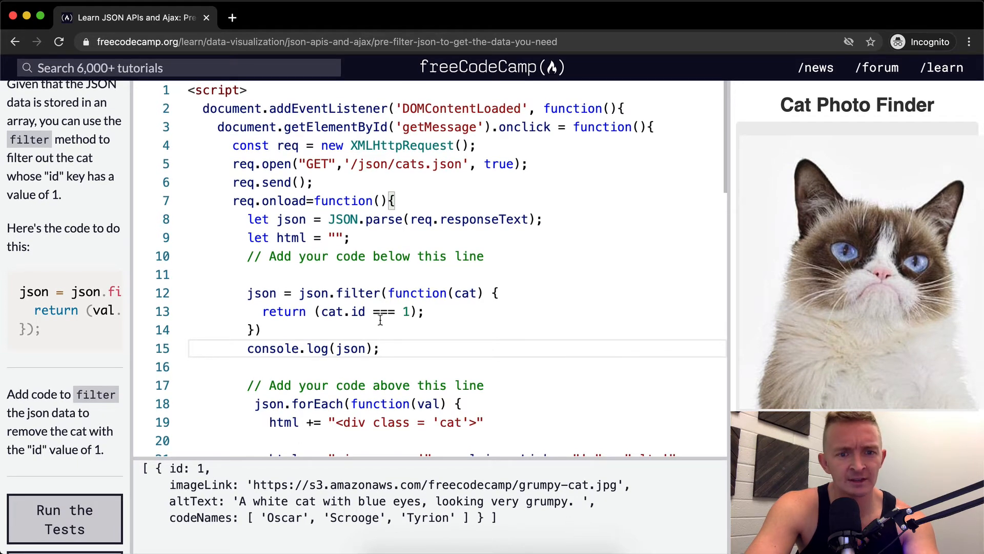
text(!=)
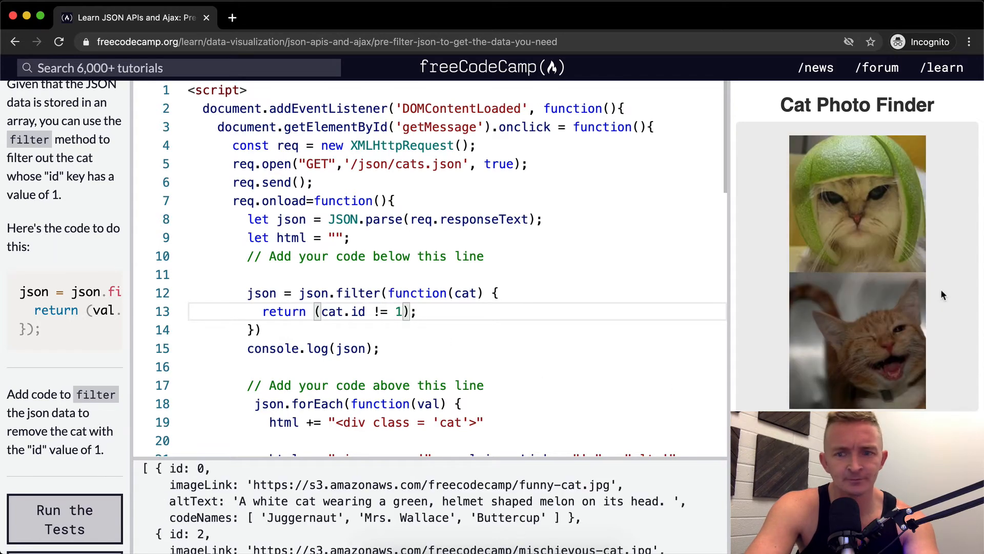
- Run the challenge tests on the != filter and dismiss the passed message
scroll(down, 3)
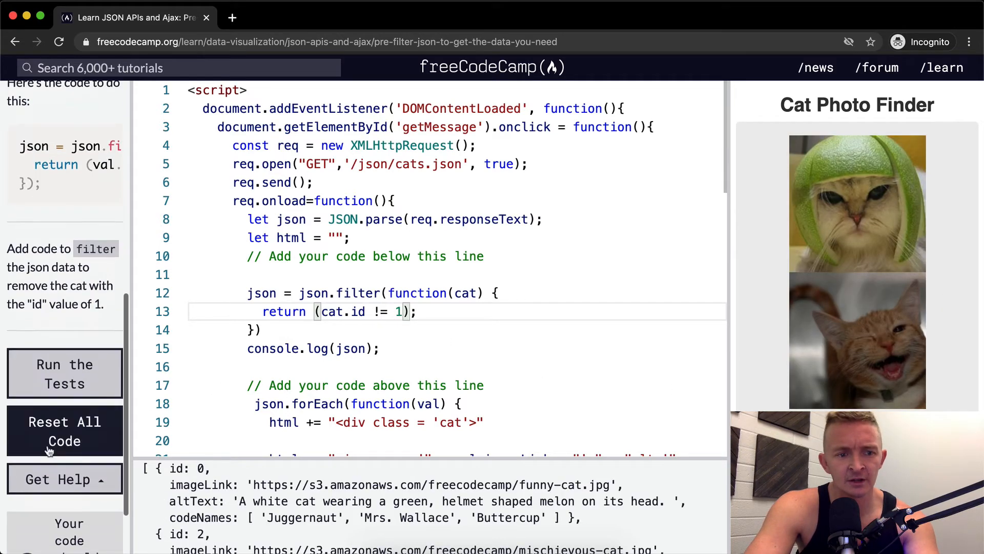
click(64, 373)
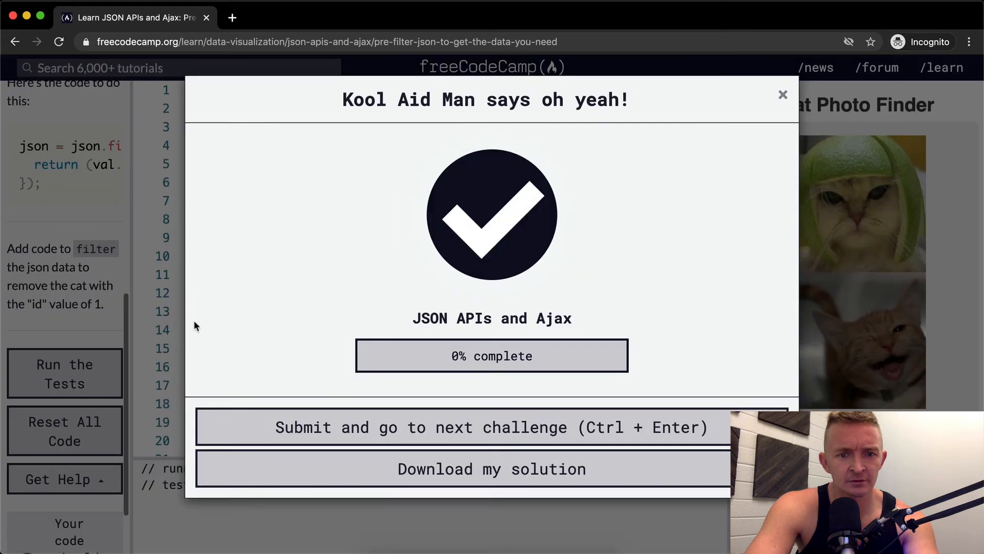
click(783, 95)
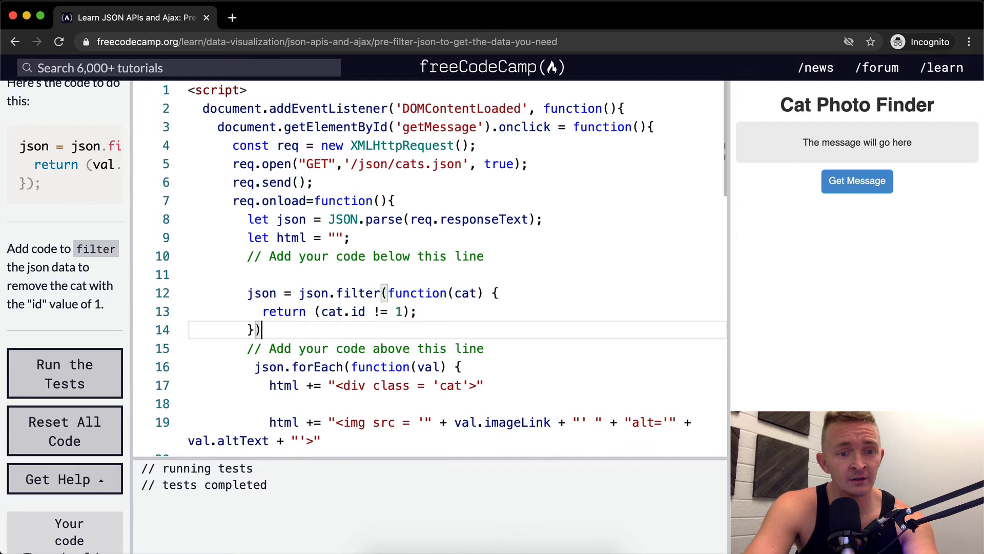
- Replace function with the arrow (cat) => and confirm the tests still pass
key(Enter)
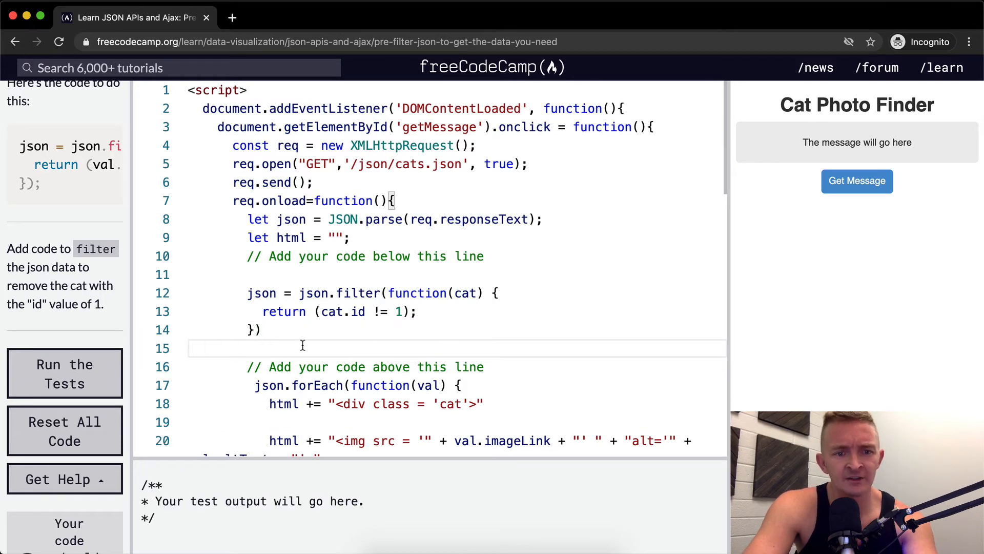
double_click(418, 293)
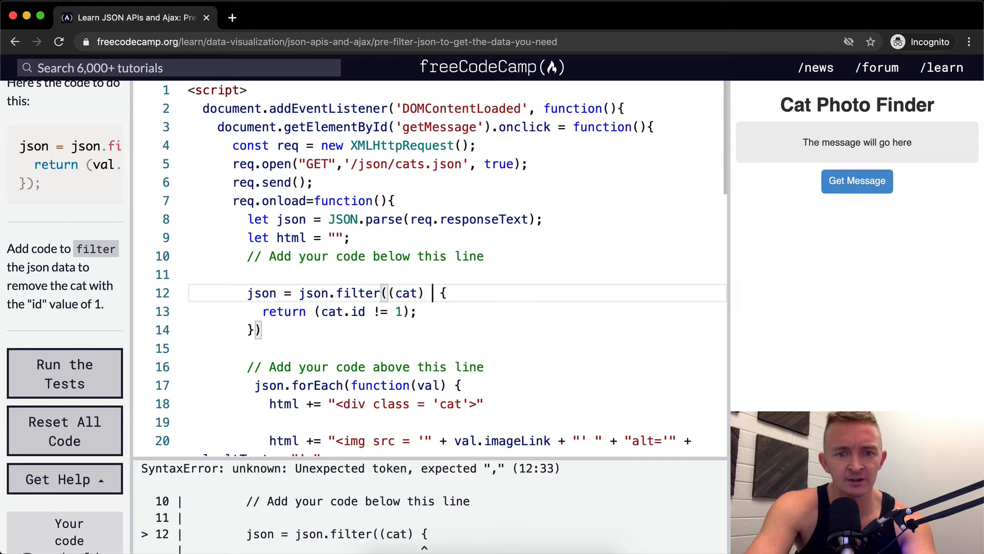
click(65, 373)
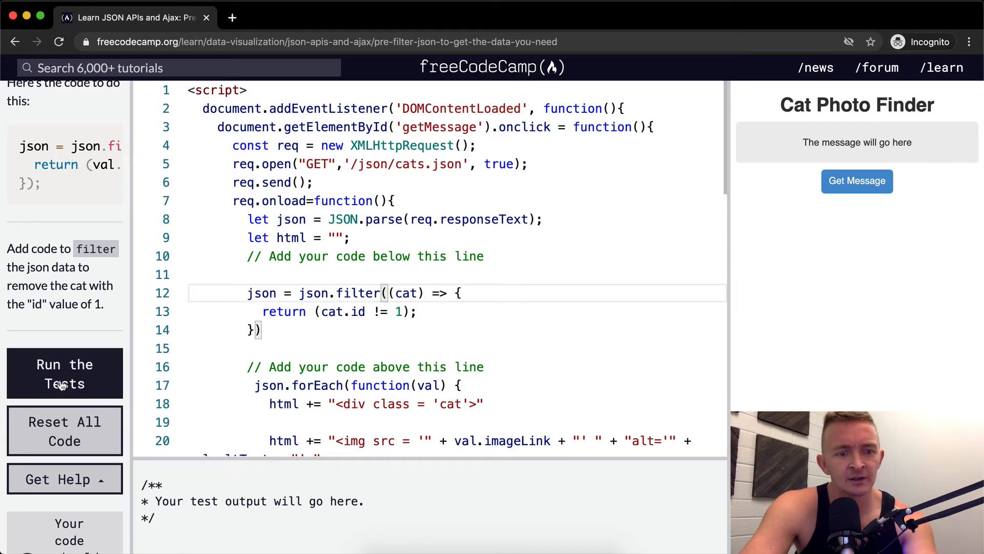
click(65, 373)
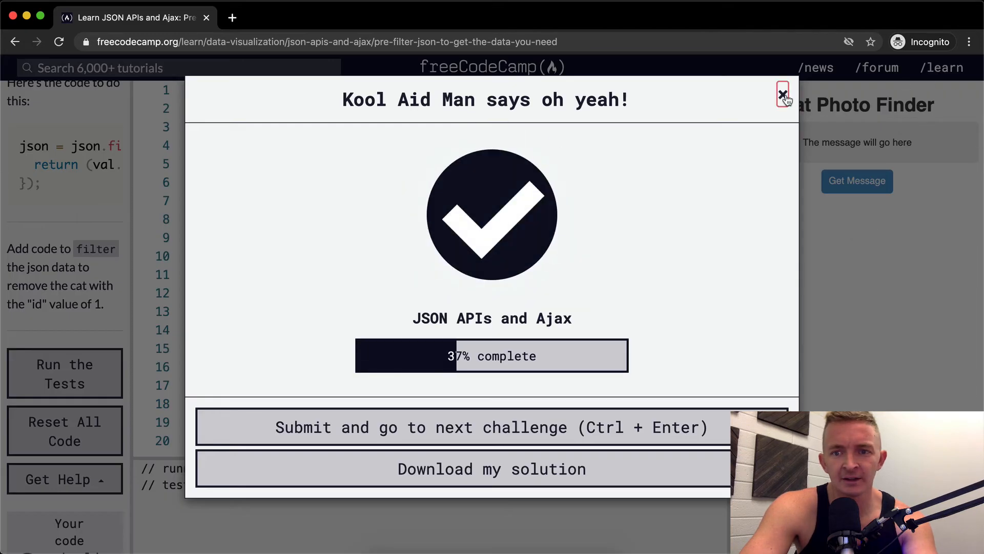
click(783, 94)
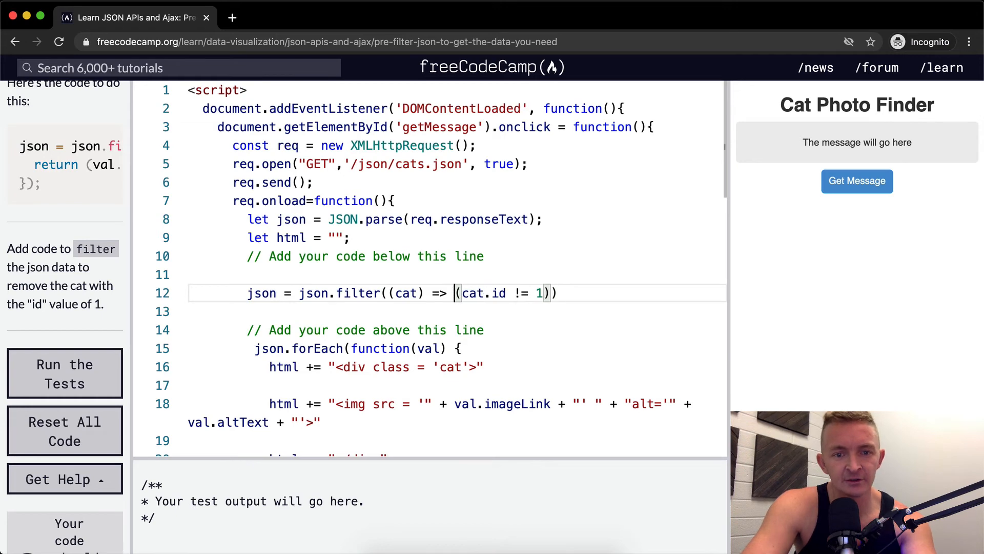
- Drop the parentheses to get cat => cat.id != 1; and rerun the tests
click(64, 374)
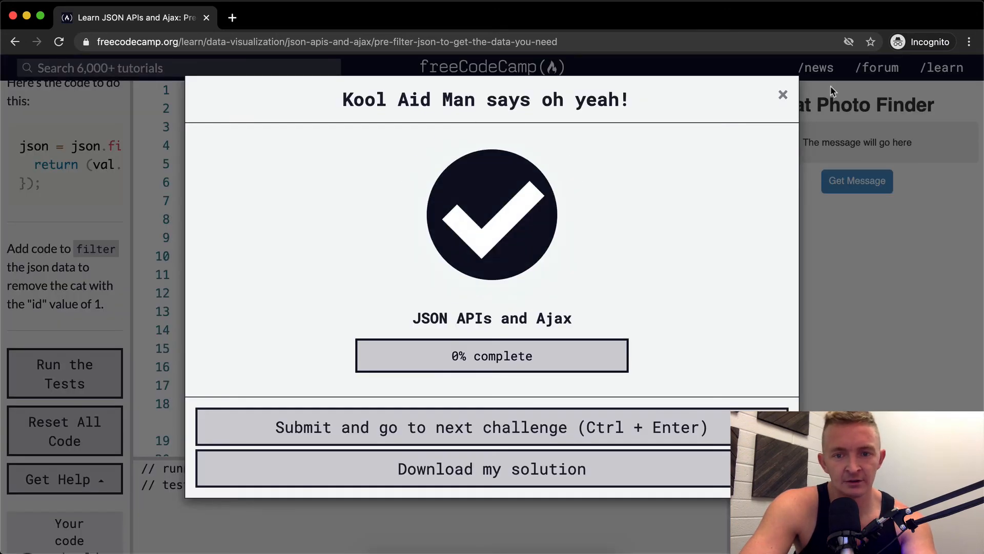
click(783, 94)
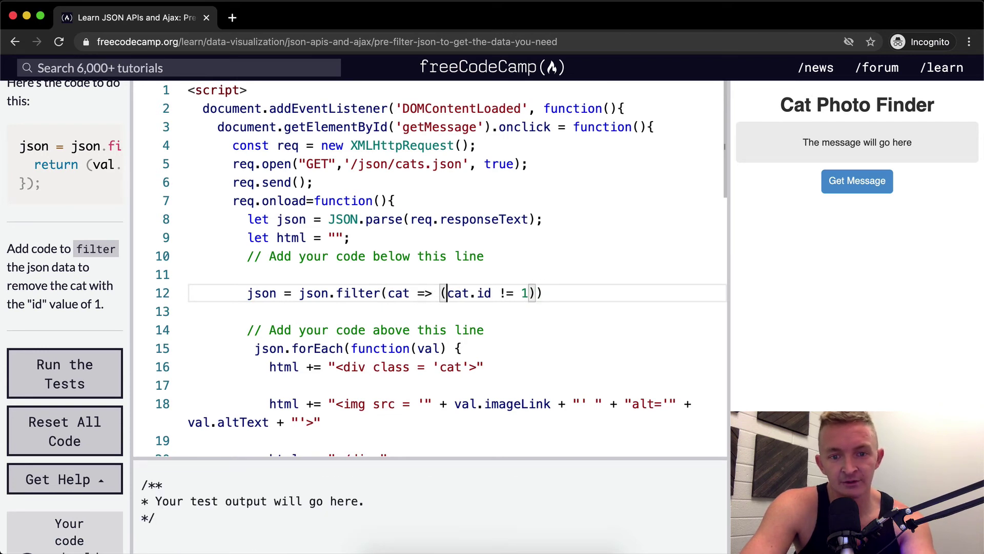
click(64, 373)
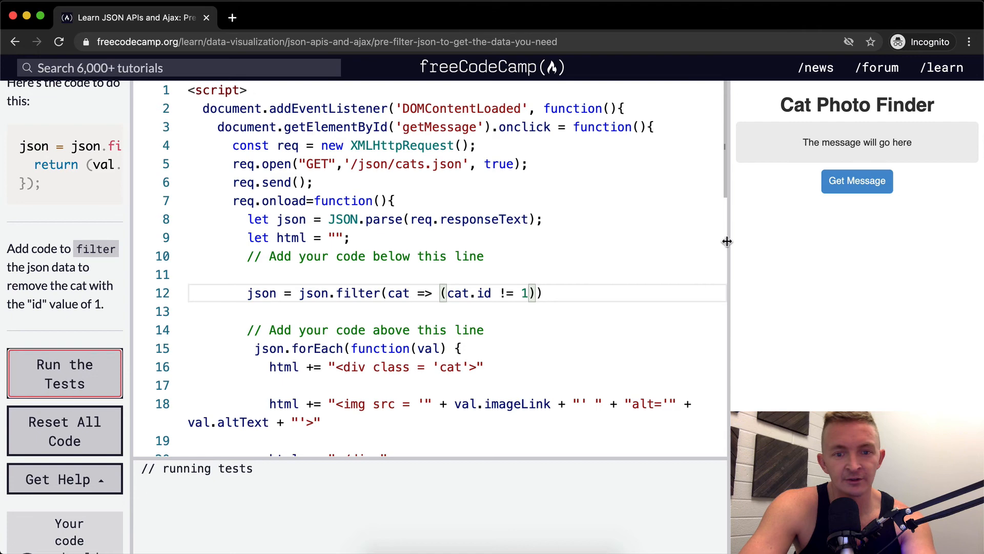
click(65, 373)
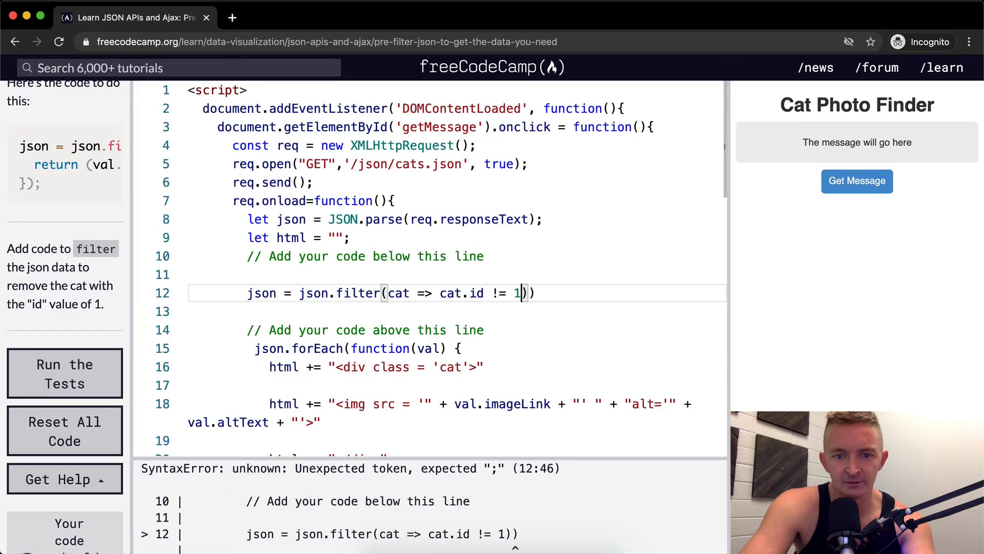
click(64, 374)
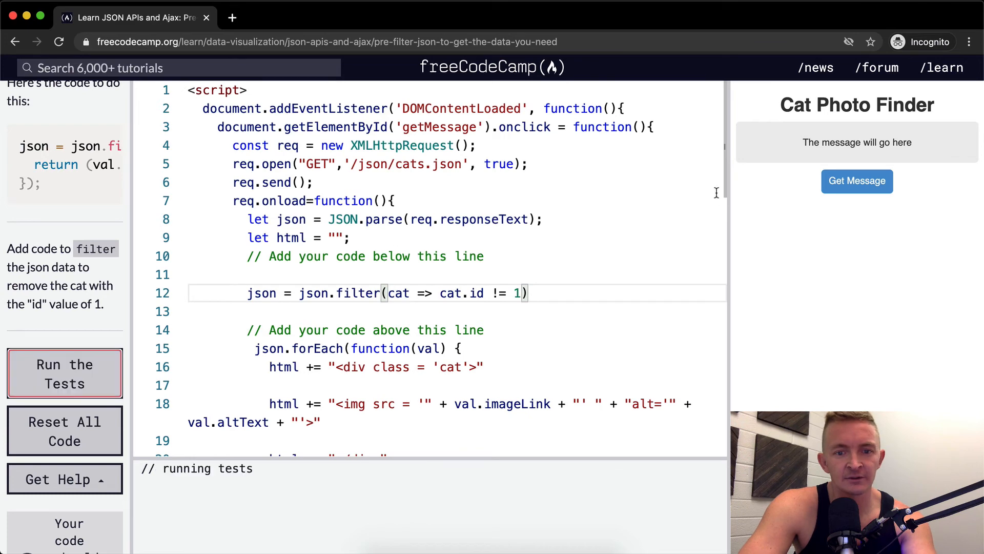
click(64, 373)
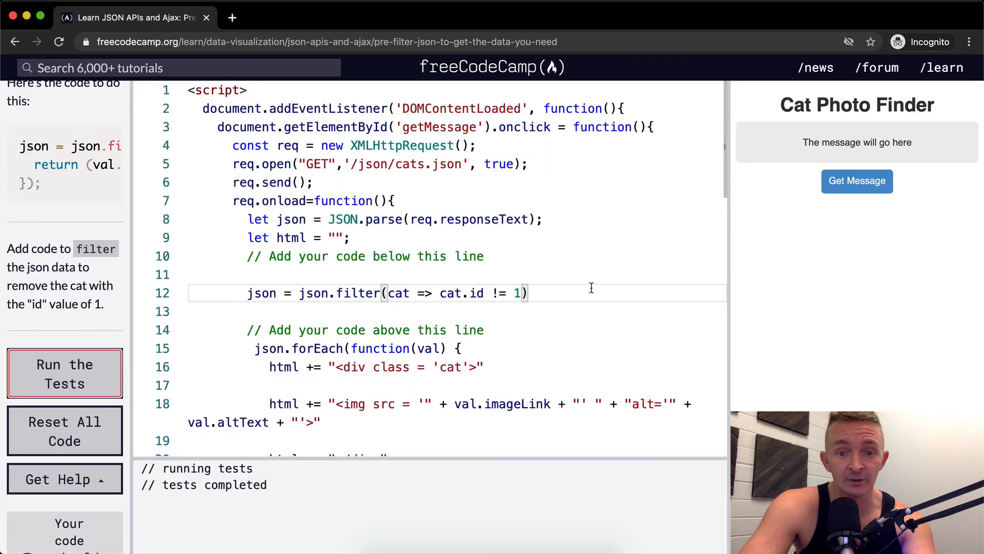
text(;)
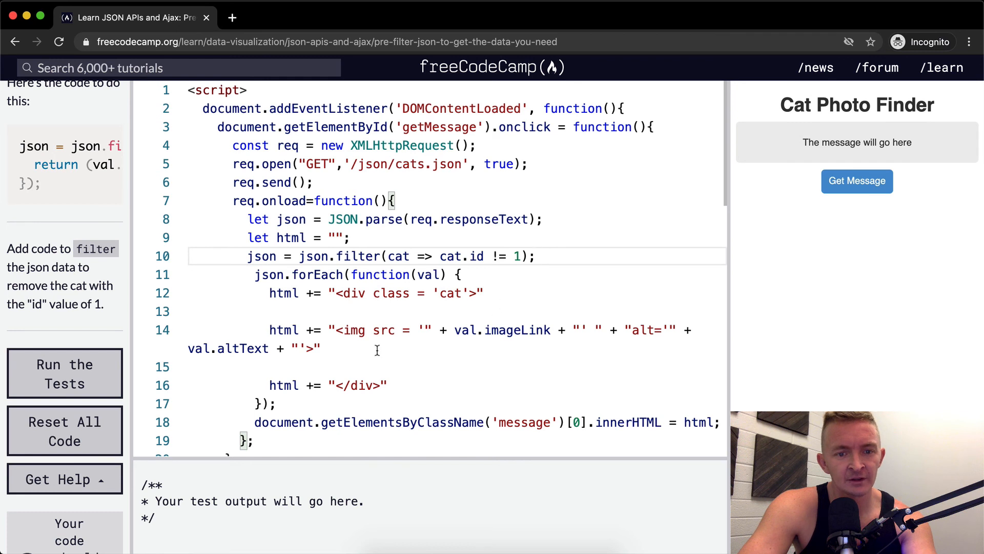
- Load the two remaining cats in the preview and run the tests to success
click(857, 181)
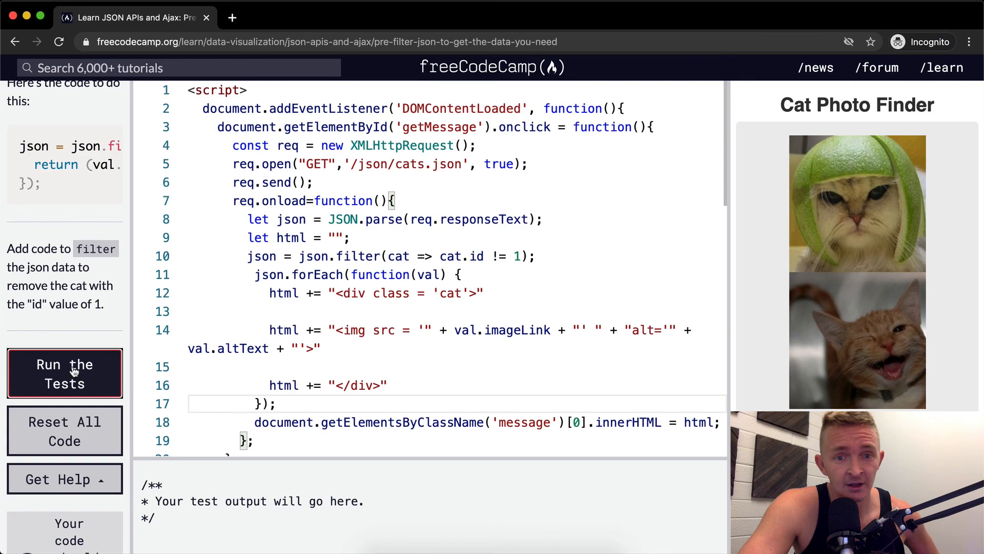
click(64, 373)
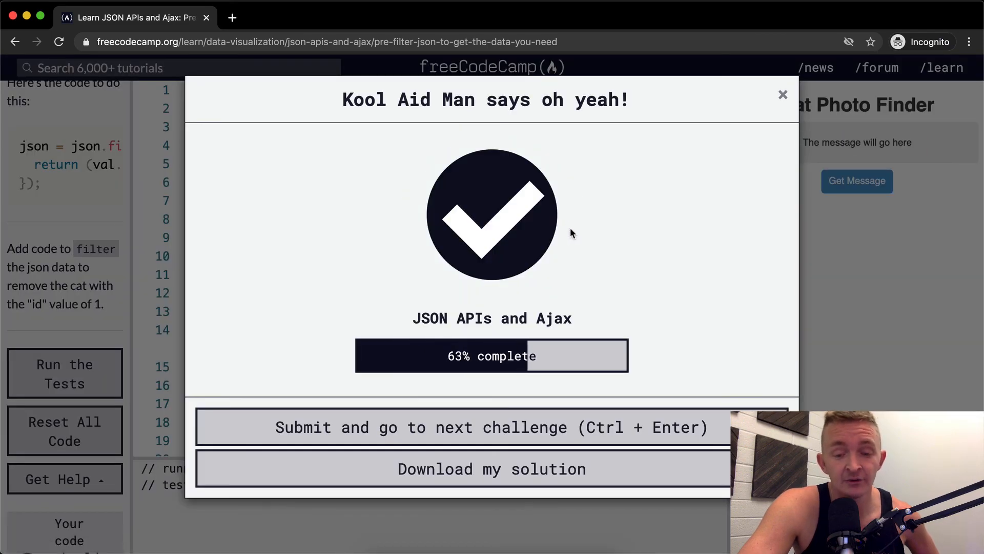